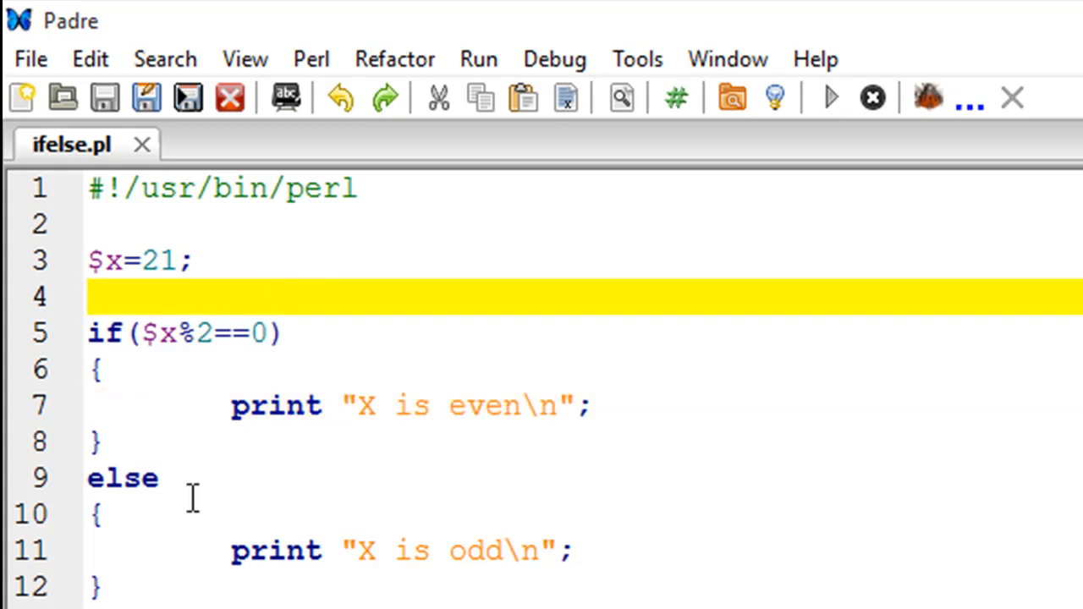
{"action": "mouse_move", "coordinate": [190, 308]}
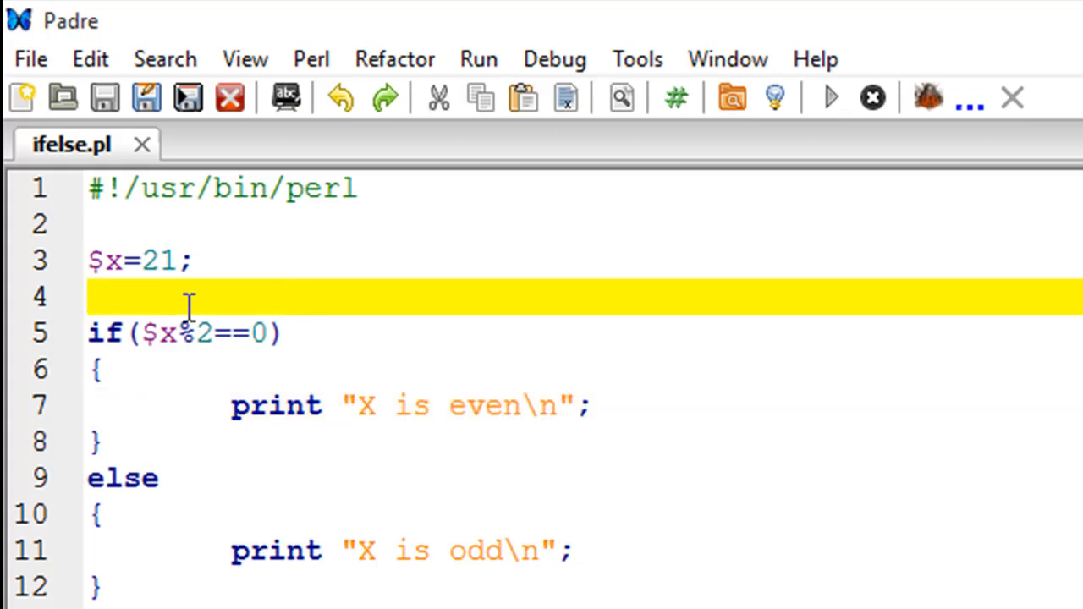
{"action": "mouse_move", "coordinate": [61, 197]}
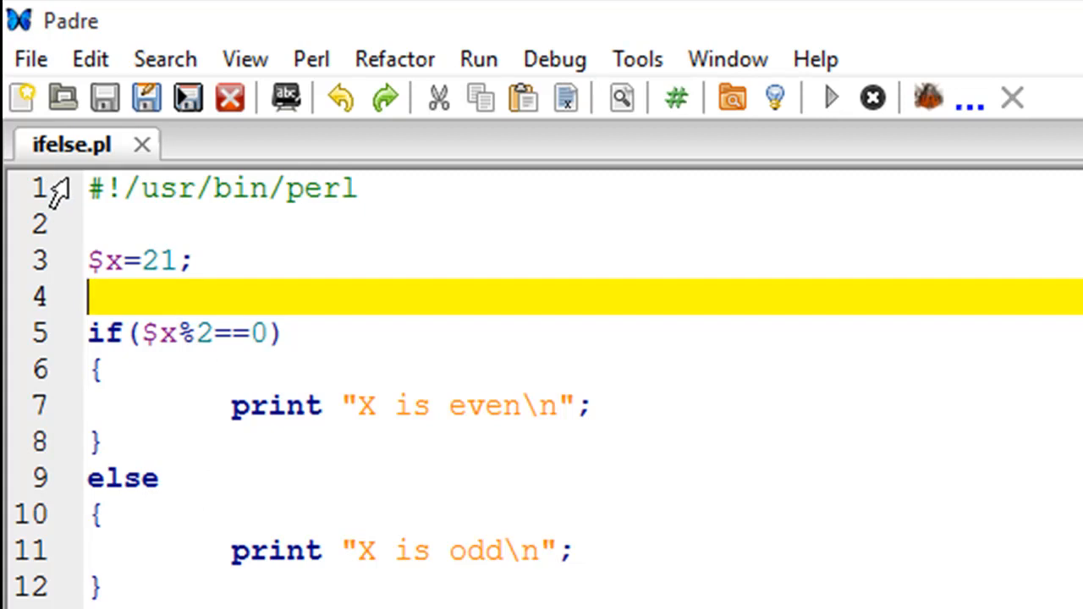
{"action": "mouse_move", "coordinate": [199, 279]}
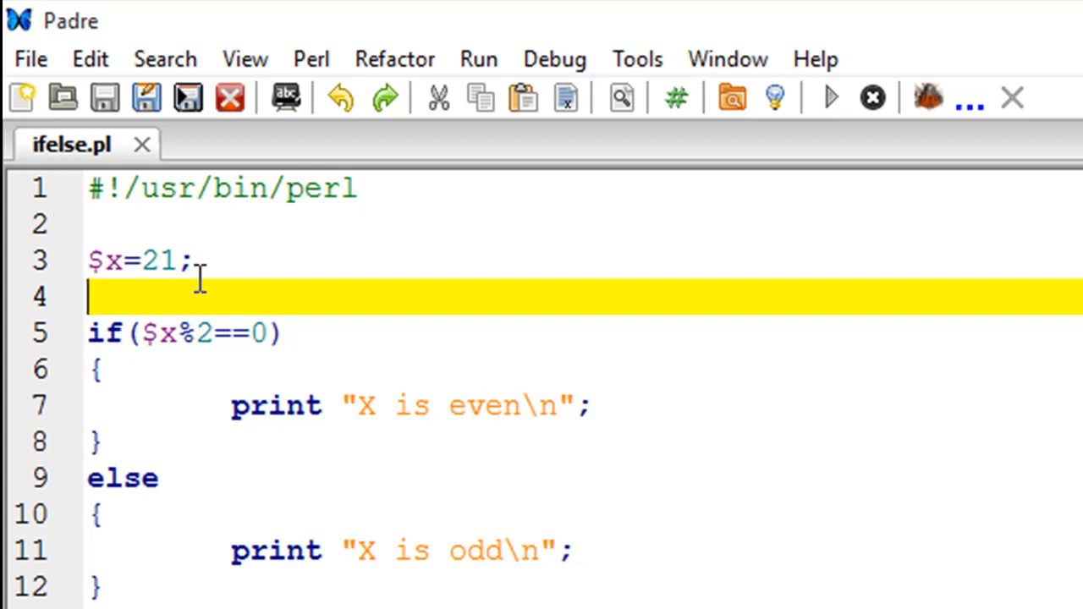
{"action": "mouse_move", "coordinate": [111, 271]}
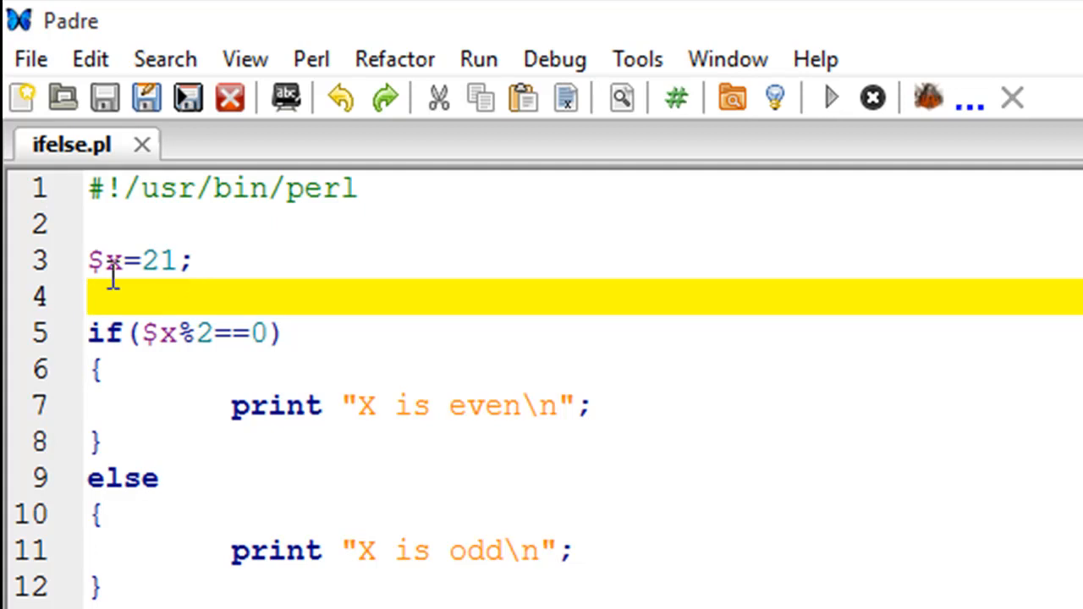
{"action": "mouse_move", "coordinate": [190, 274]}
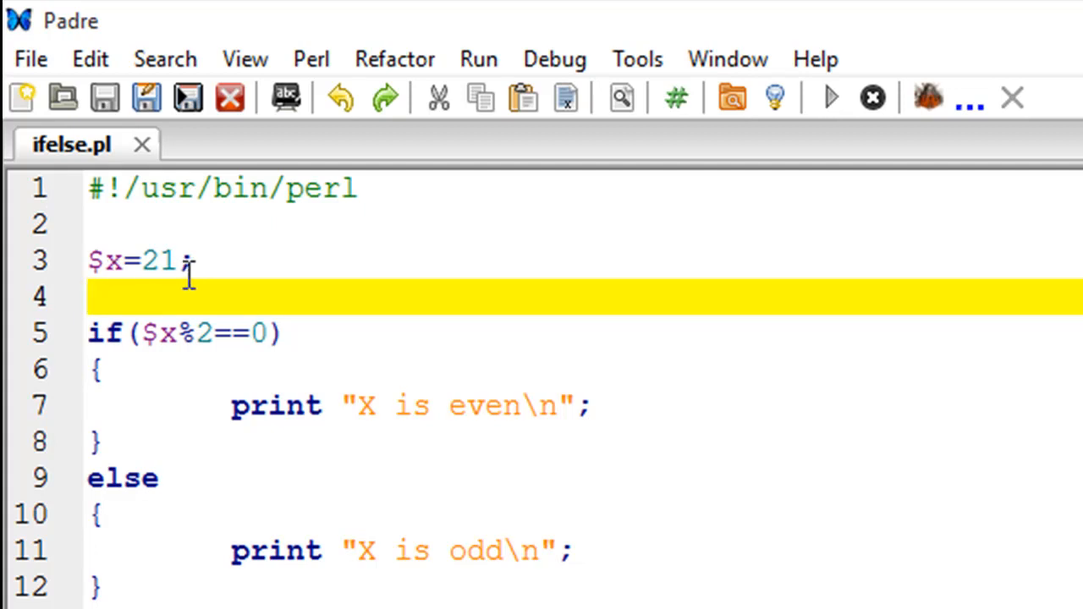
{"action": "mouse_move", "coordinate": [178, 305]}
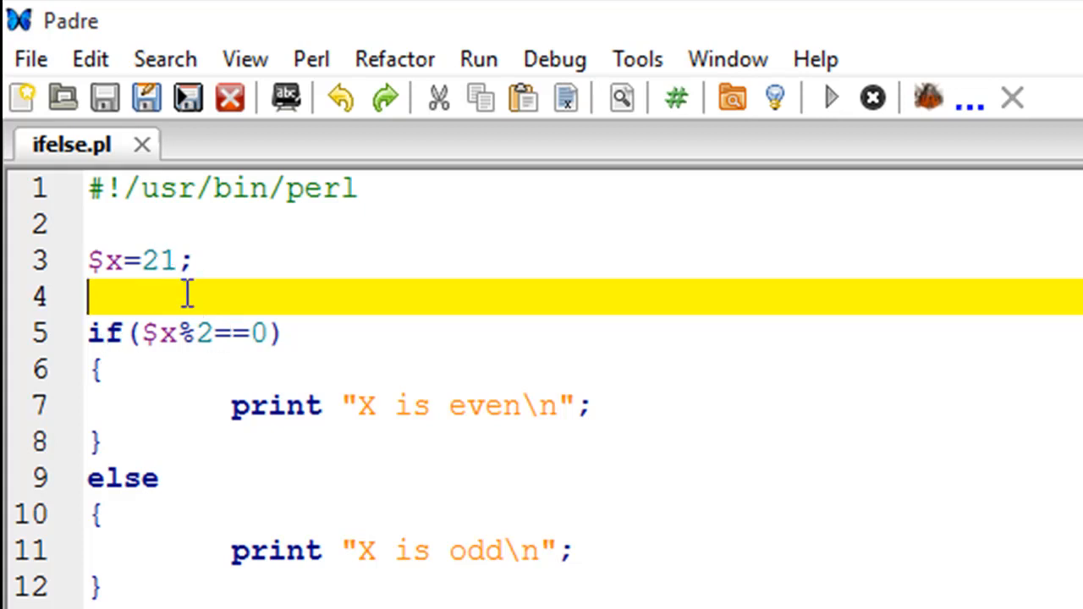
{"action": "mouse_move", "coordinate": [213, 366]}
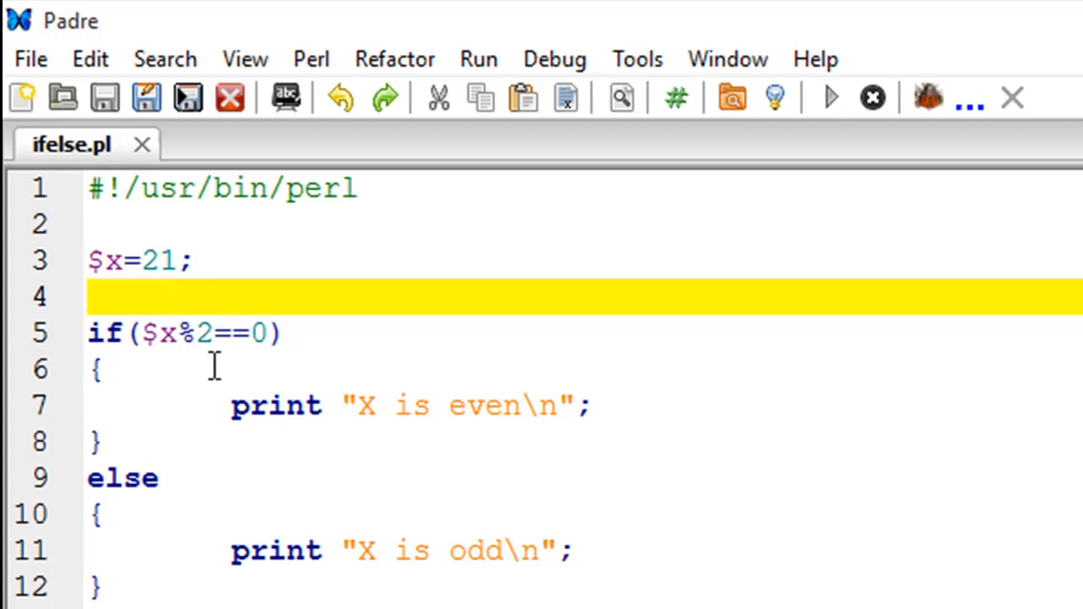
{"action": "mouse_move", "coordinate": [195, 351]}
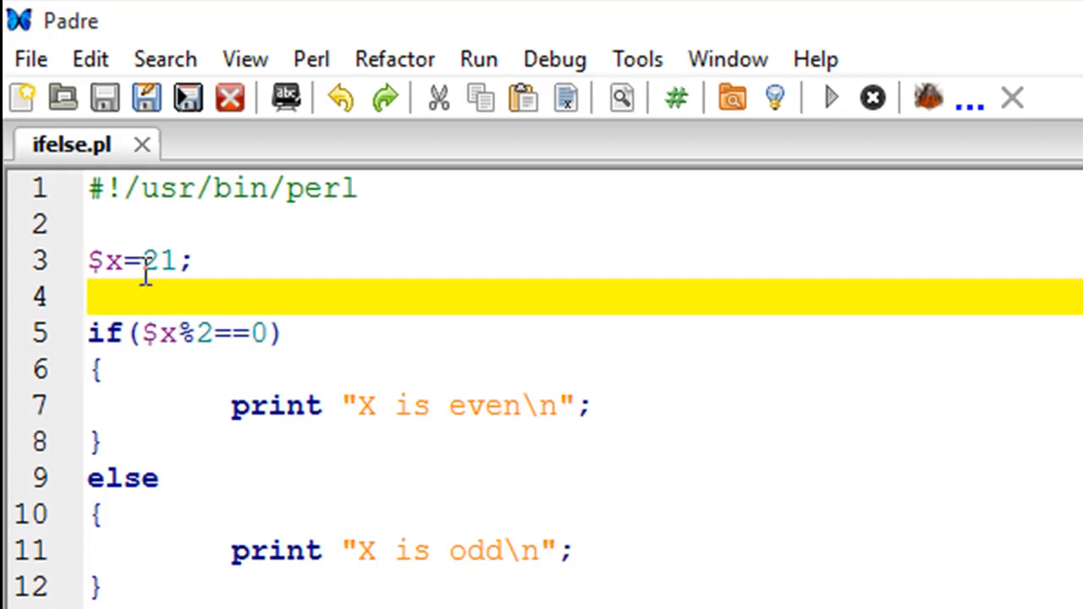
{"action": "mouse_move", "coordinate": [222, 291]}
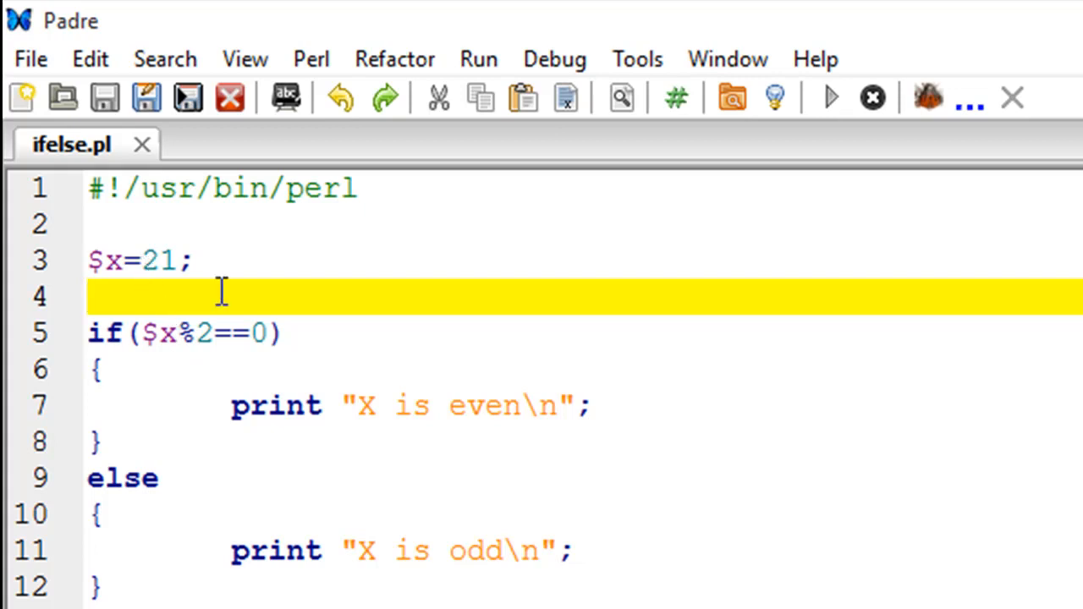
{"action": "mouse_move", "coordinate": [244, 342]}
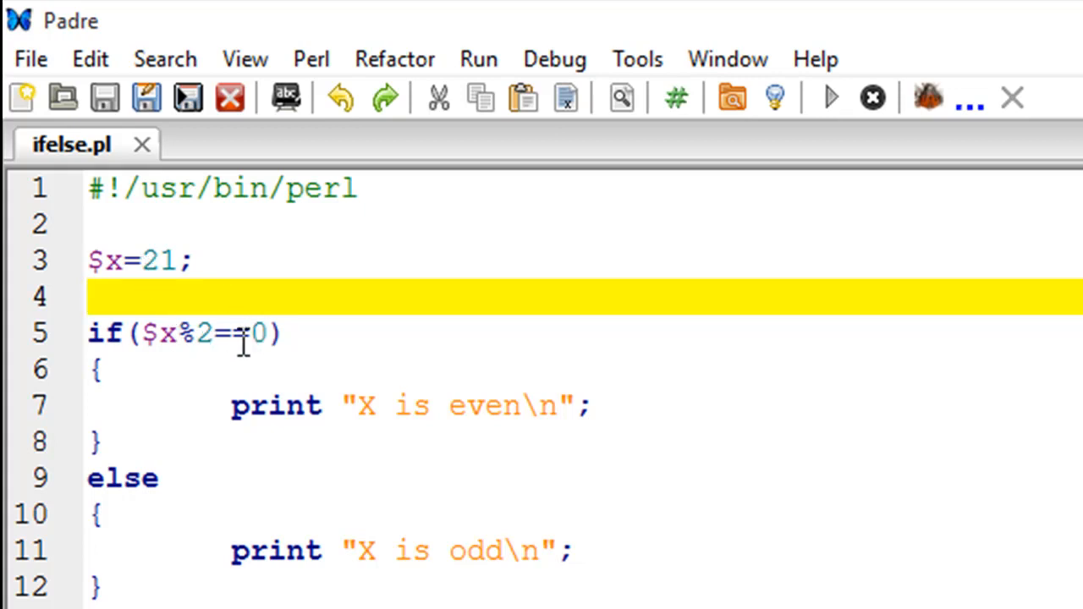
Change the assignment on line 3 from $x=21 to $x=20 so the value is even
{"action": "left_click", "coordinate": [88, 296]}
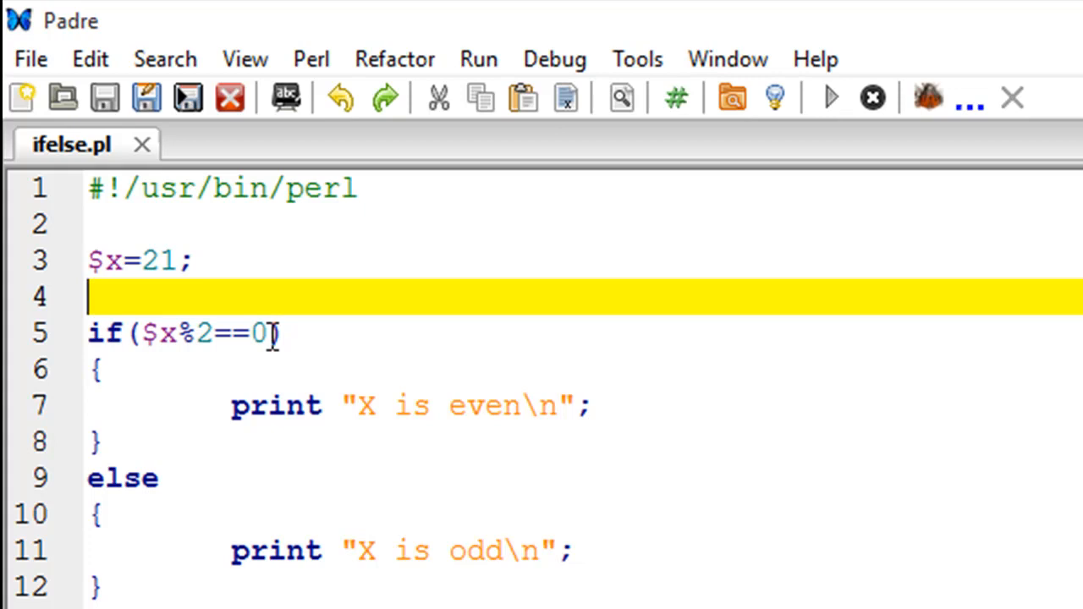
{"action": "mouse_move", "coordinate": [169, 333]}
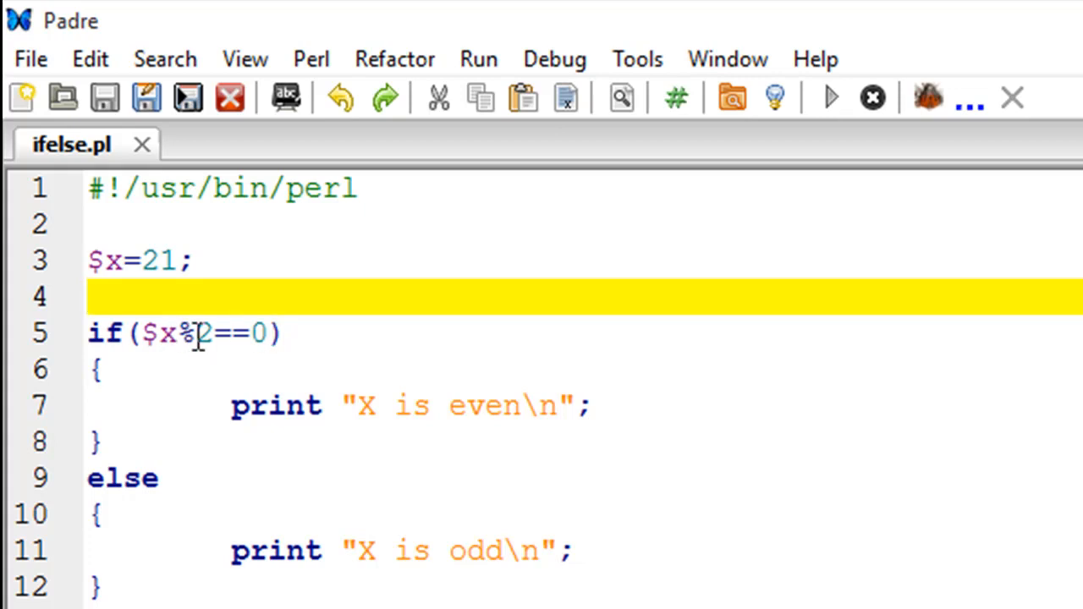
{"action": "mouse_move", "coordinate": [257, 332]}
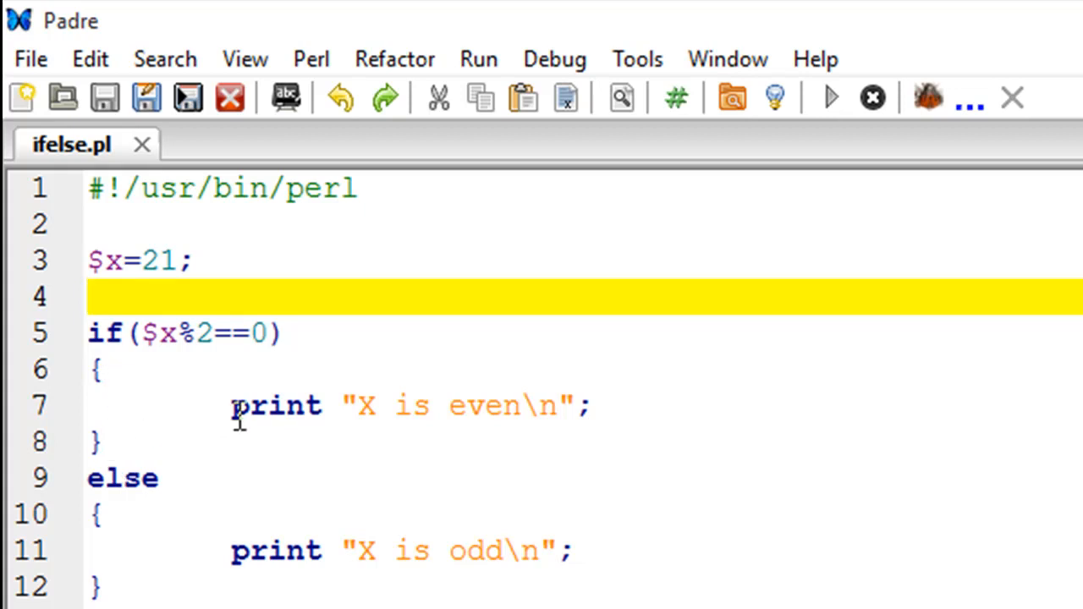
{"action": "mouse_move", "coordinate": [569, 382]}
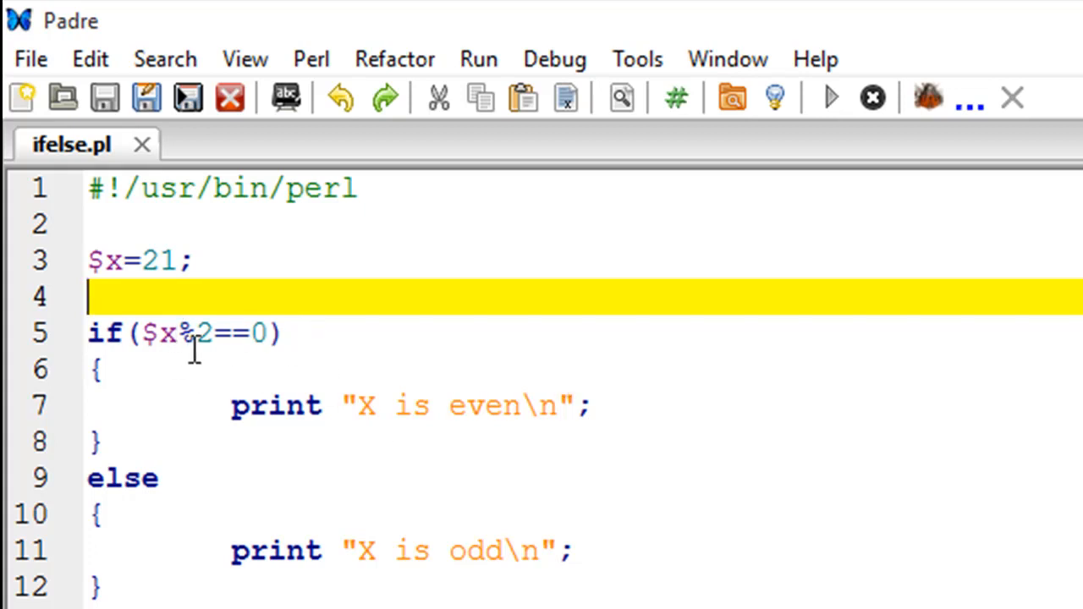
{"action": "mouse_move", "coordinate": [156, 426]}
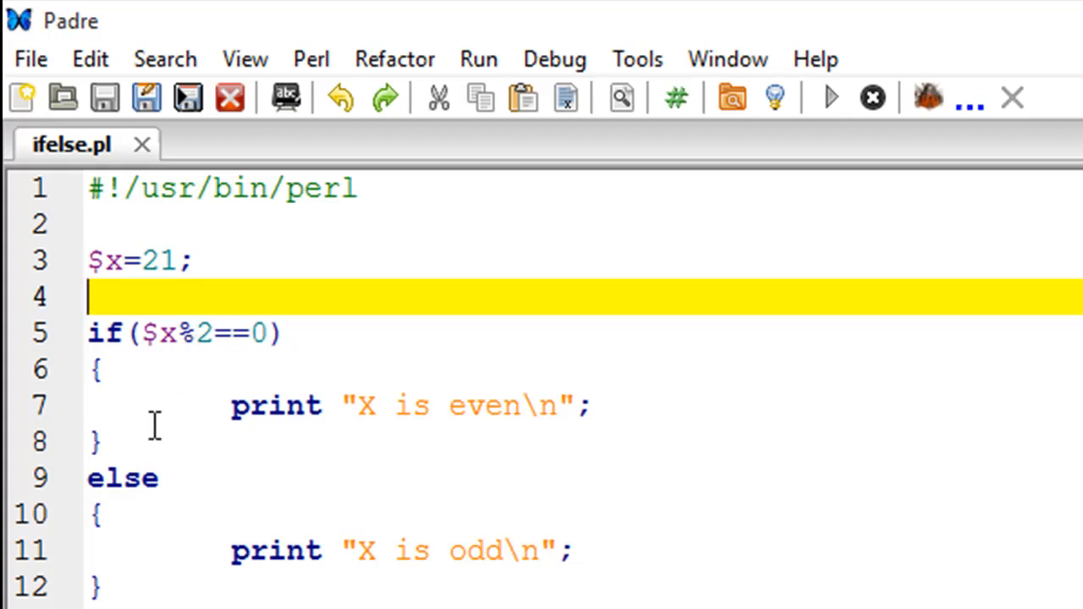
{"action": "mouse_move", "coordinate": [197, 332]}
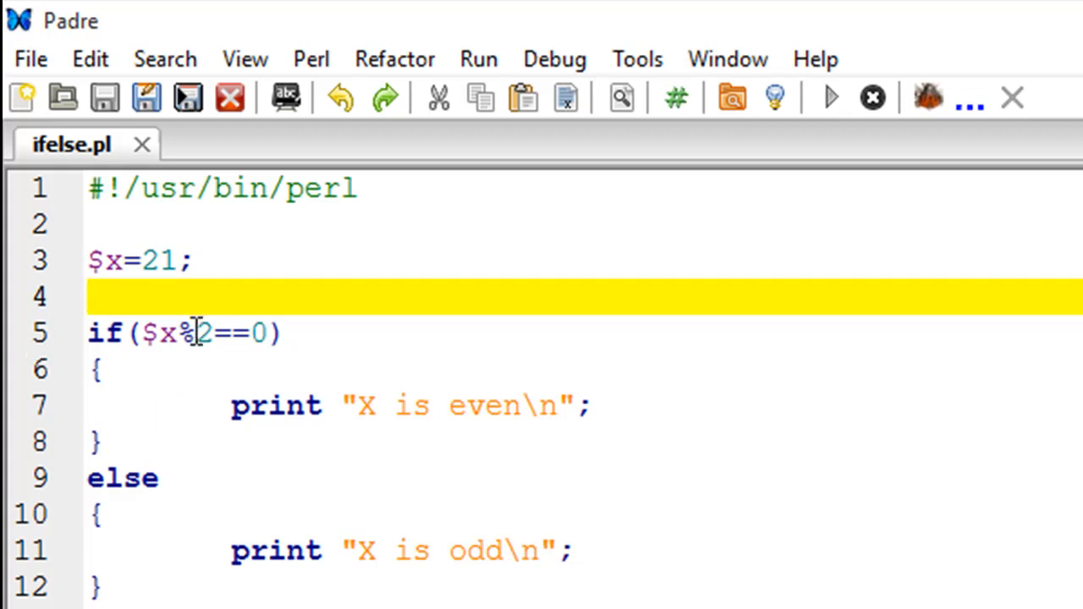
{"action": "mouse_move", "coordinate": [674, 483]}
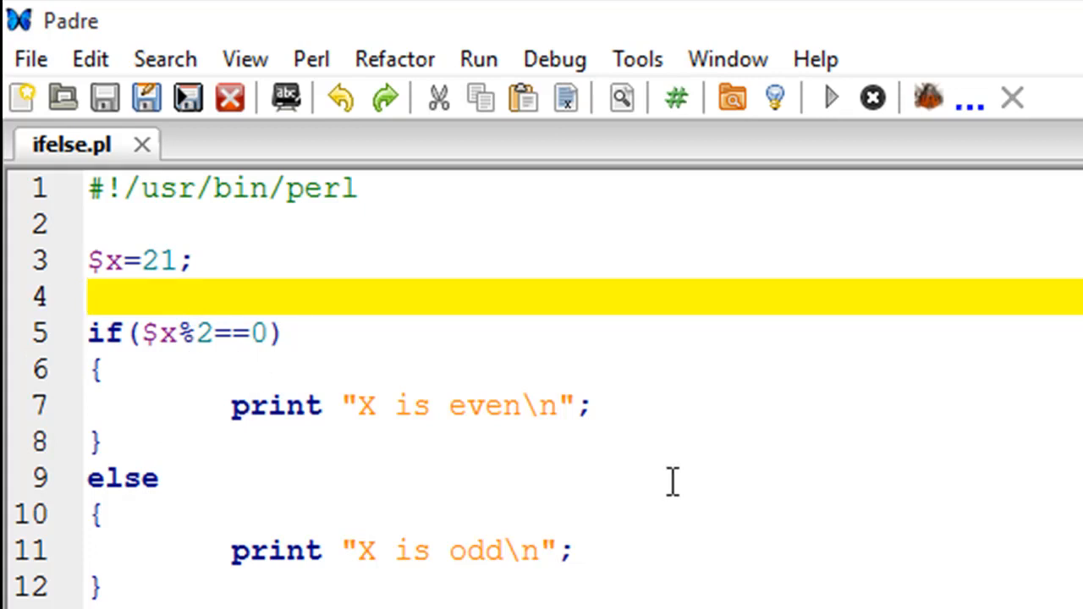
{"action": "mouse_move", "coordinate": [296, 424]}
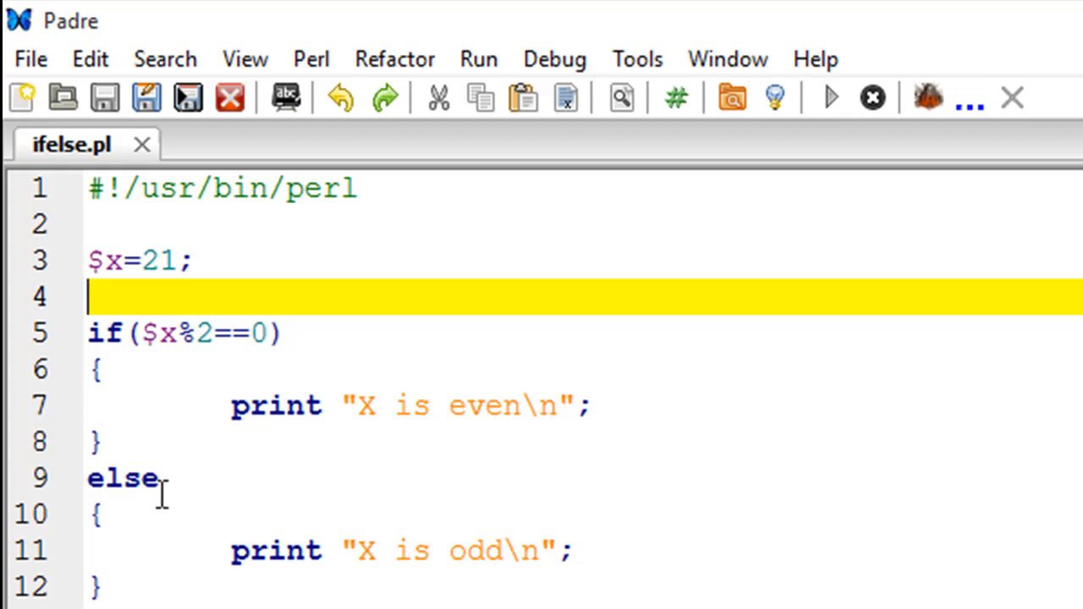
{"action": "mouse_move", "coordinate": [118, 437]}
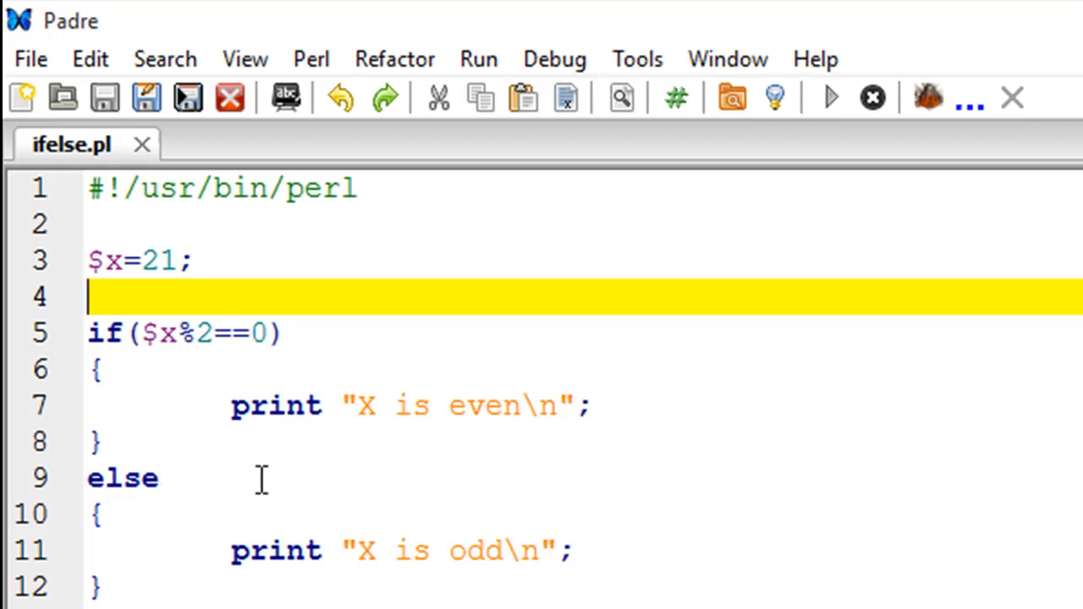
{"action": "mouse_move", "coordinate": [206, 332]}
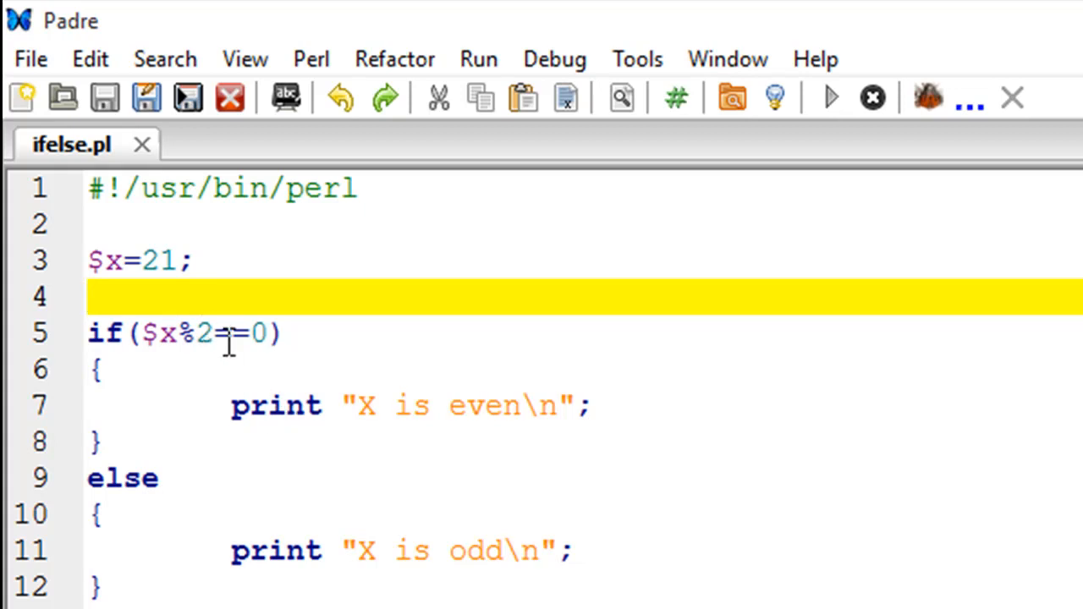
{"action": "mouse_move", "coordinate": [127, 491]}
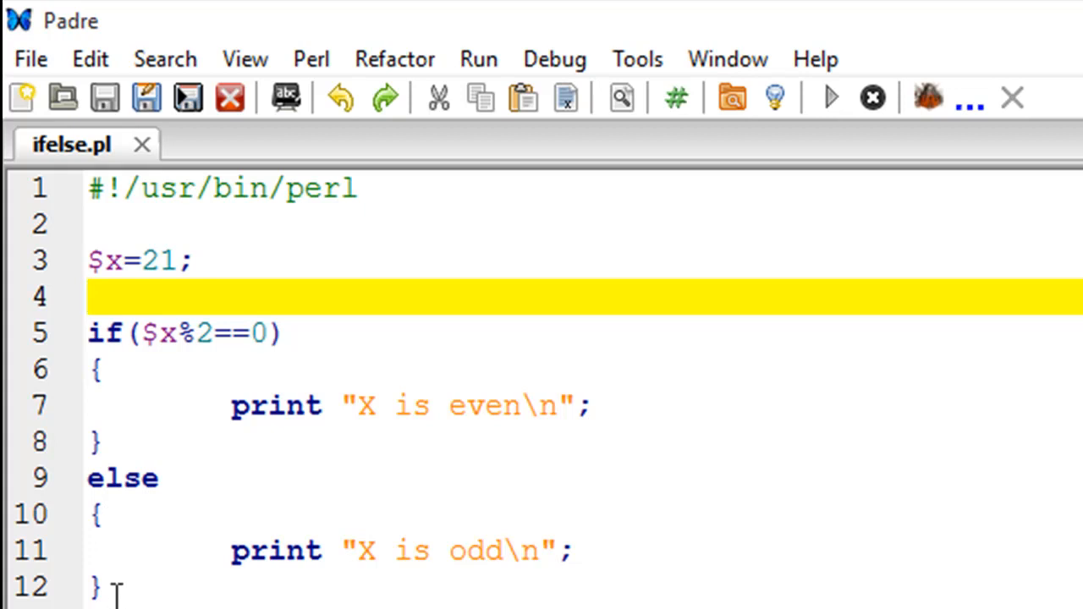
{"action": "mouse_move", "coordinate": [268, 562]}
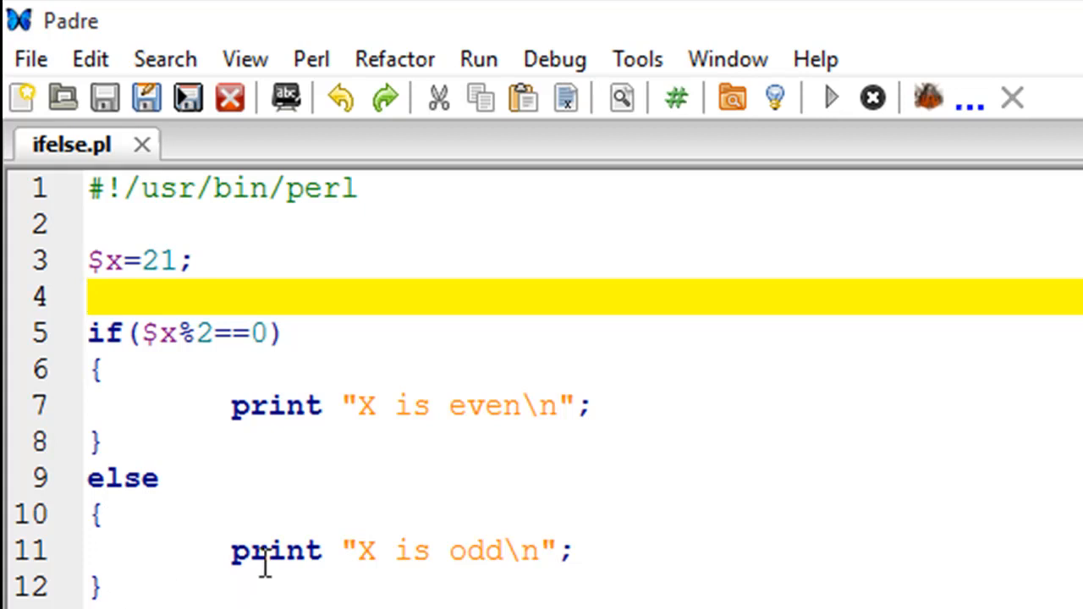
{"action": "mouse_move", "coordinate": [240, 550]}
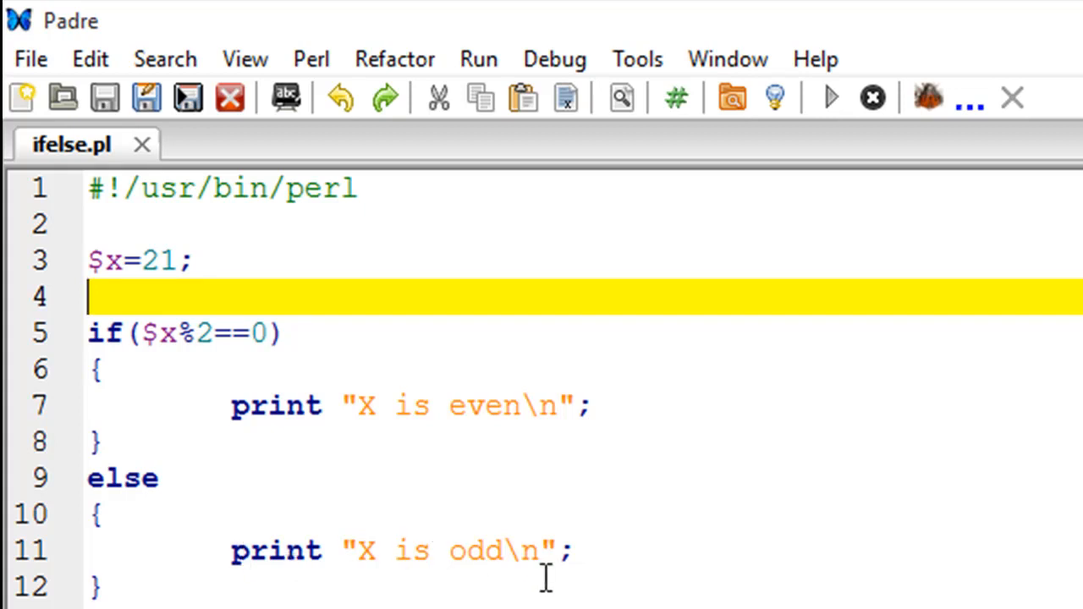
{"action": "mouse_move", "coordinate": [260, 359]}
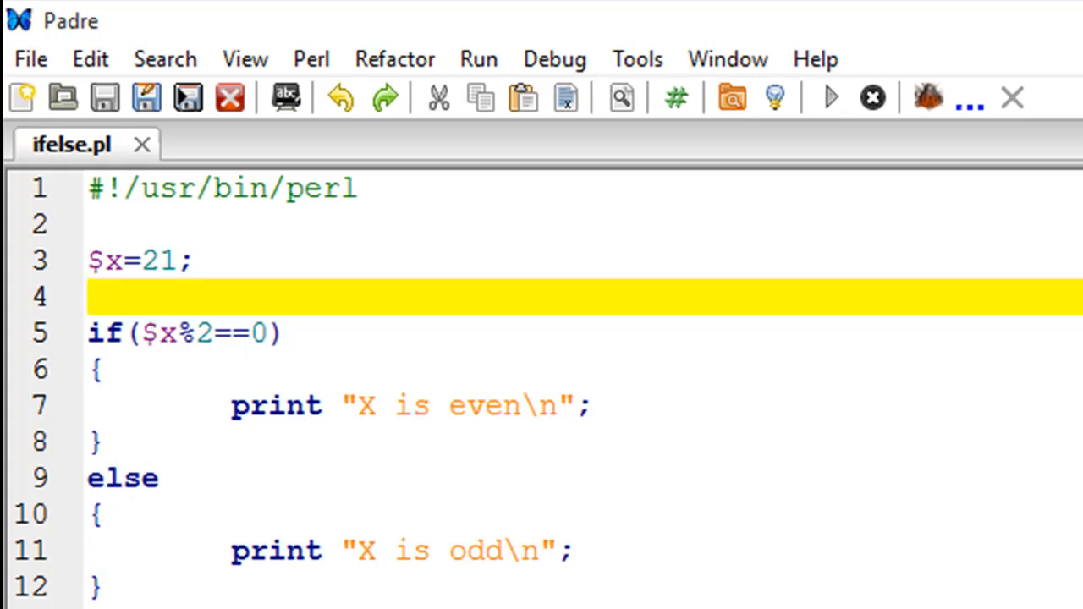
{"action": "mouse_move", "coordinate": [117, 552]}
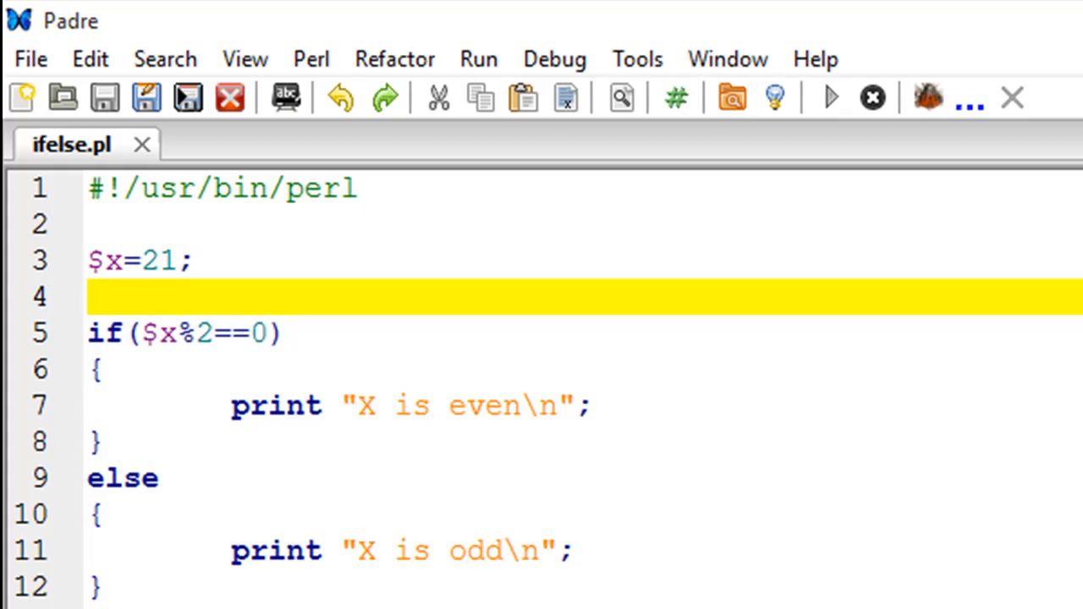
{"action": "left_click", "coordinate": [830, 97]}
{"action": "type", "text": "0"}
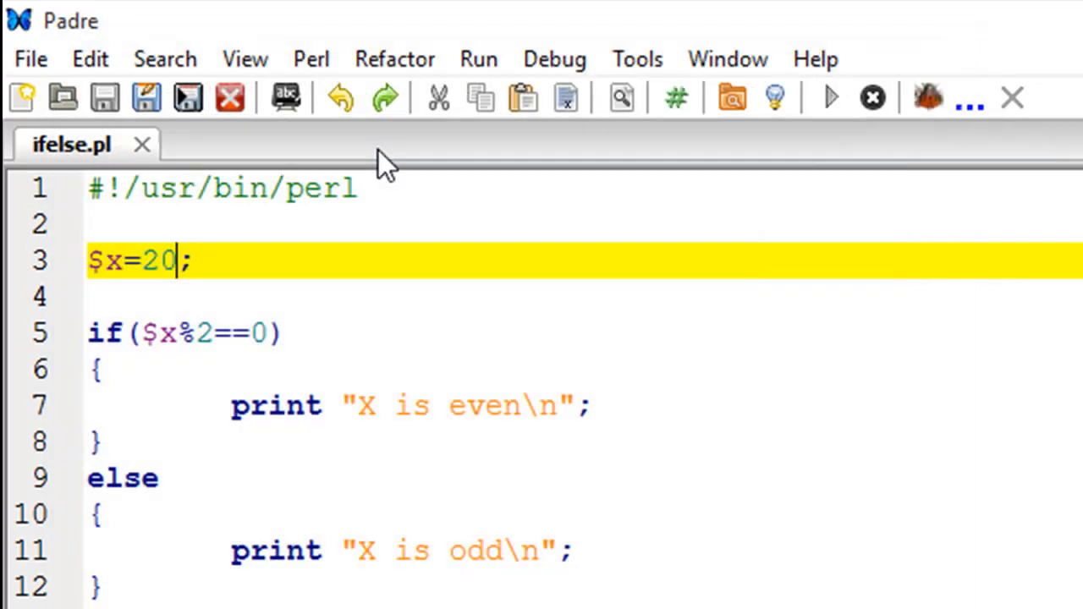
{"action": "mouse_move", "coordinate": [149, 420]}
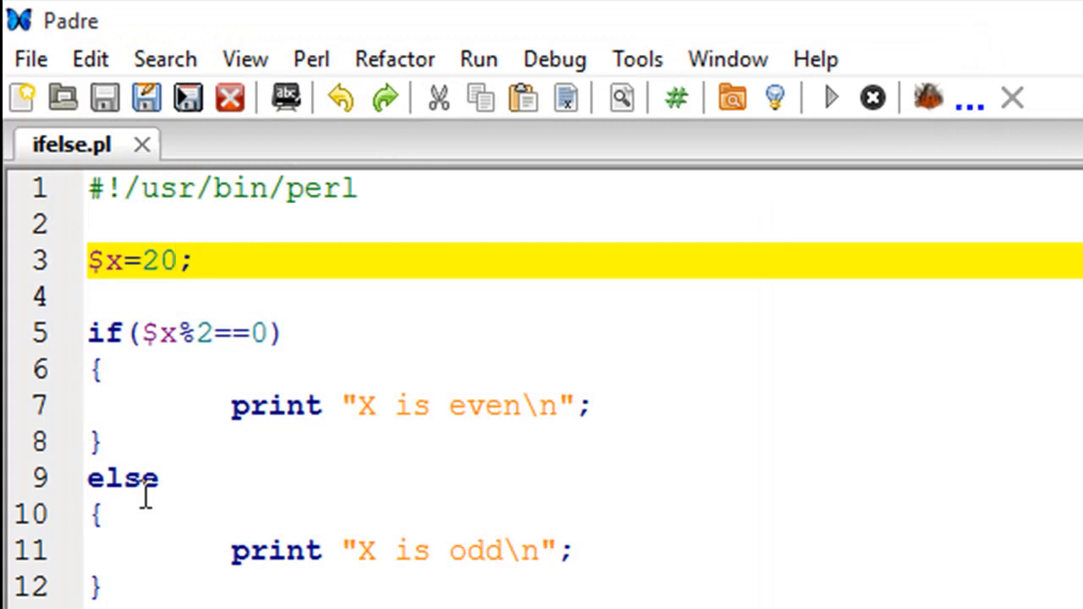
{"action": "mouse_move", "coordinate": [146, 478]}
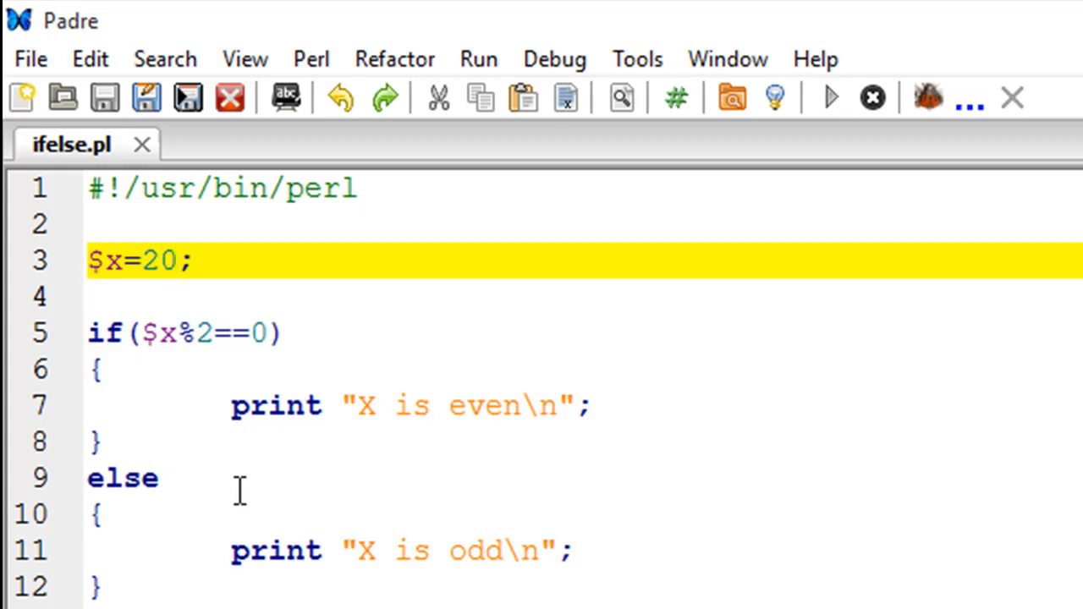
{"action": "mouse_move", "coordinate": [162, 364]}
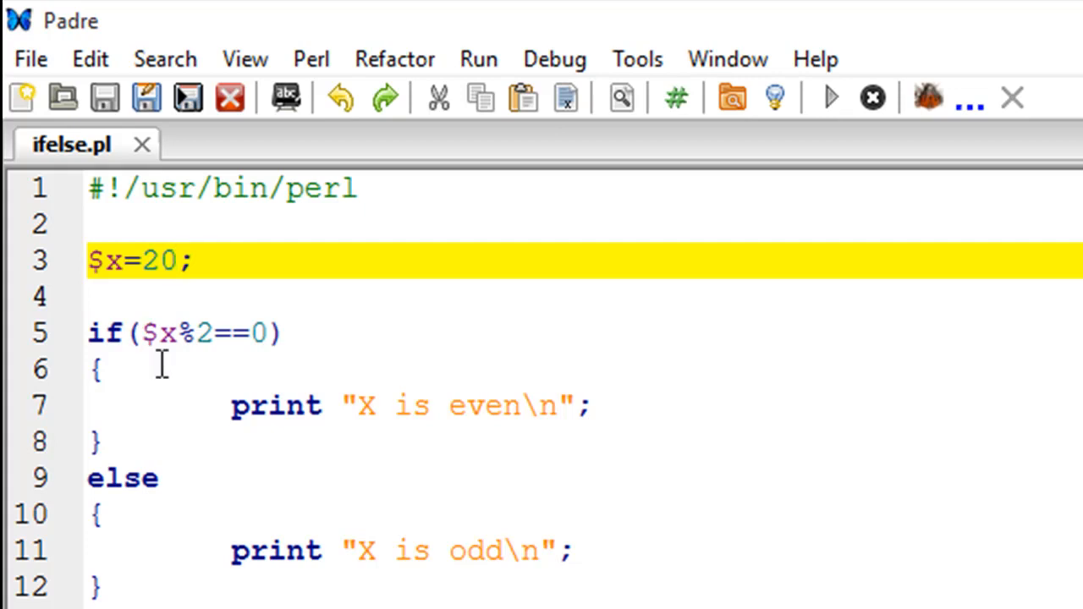
{"action": "left_click", "coordinate": [177, 261]}
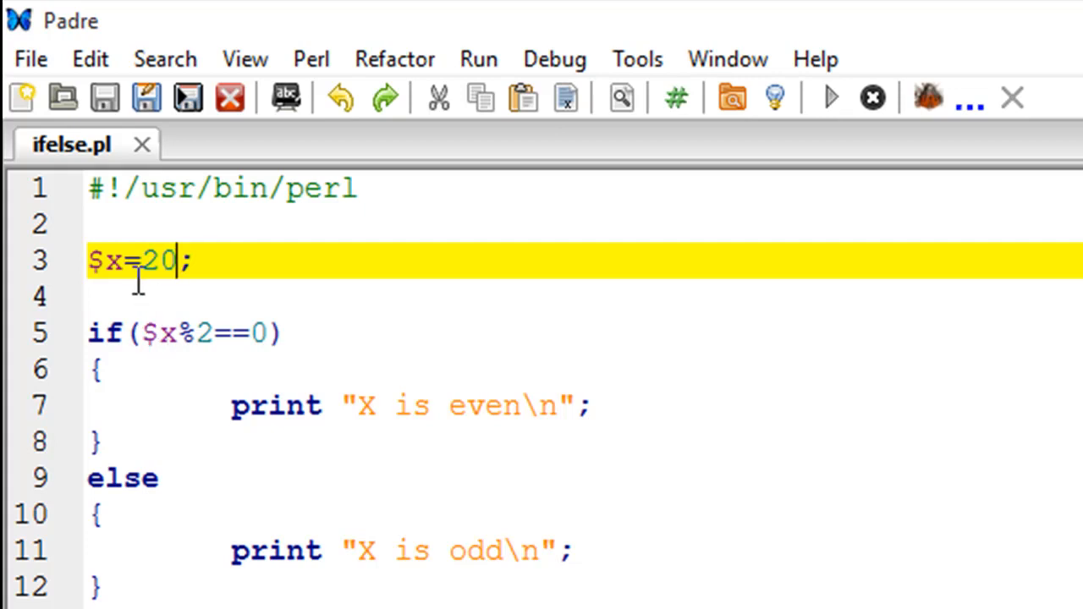
{"action": "mouse_move", "coordinate": [271, 423]}
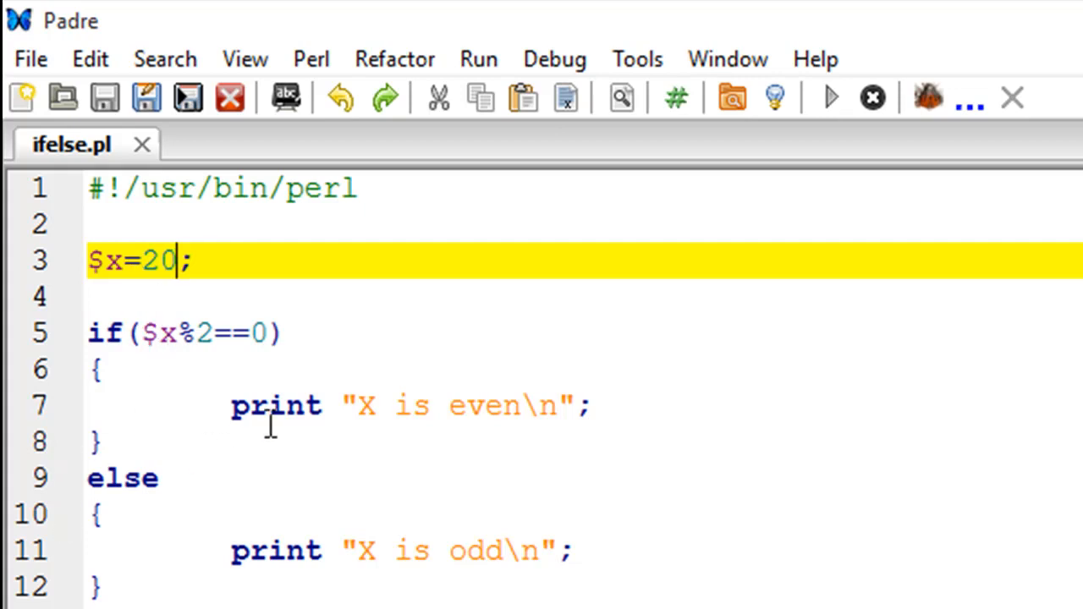